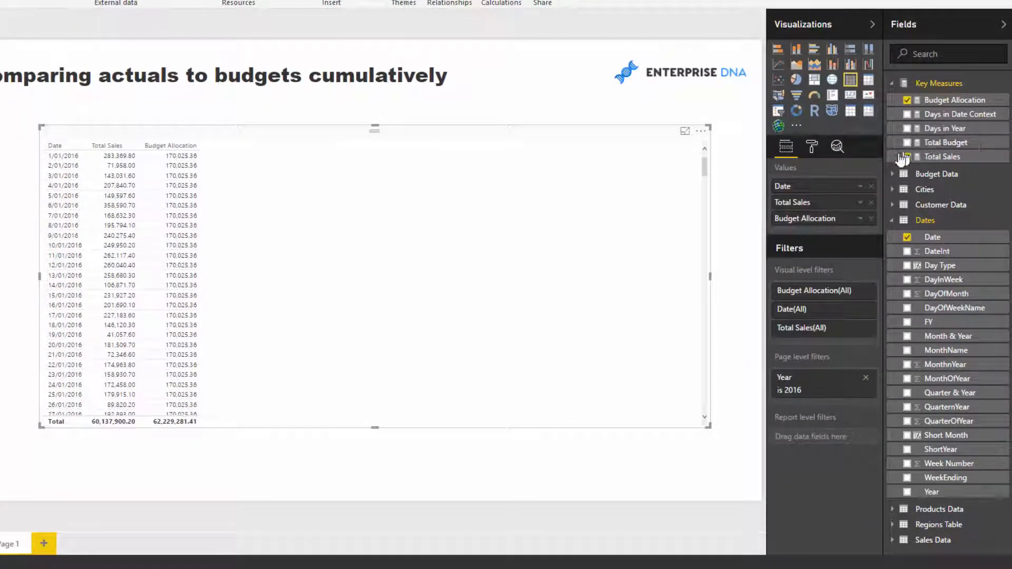
Add Total Budget as a table column beside Total Sales and sort the table by it
left_click(908, 142)
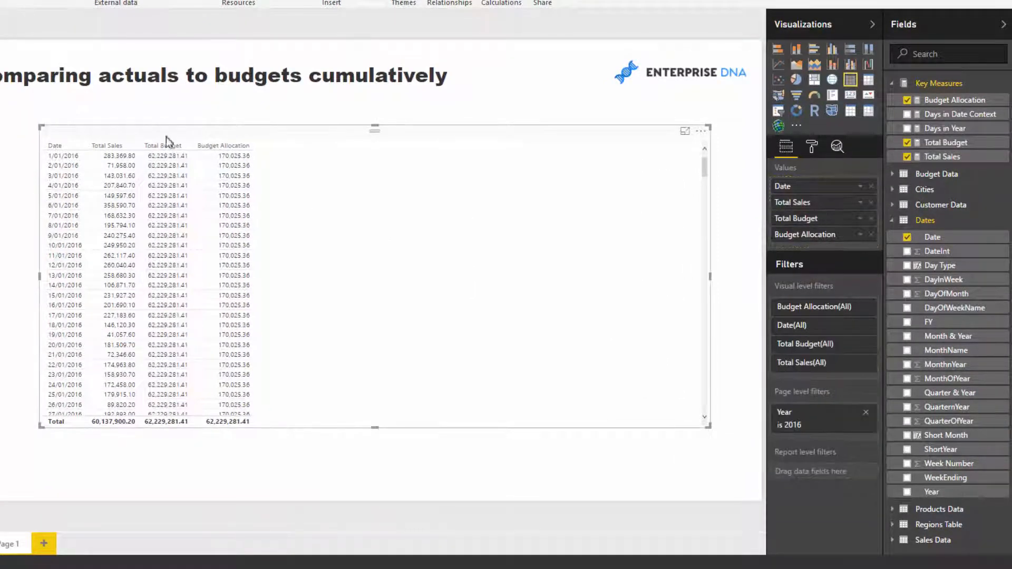
left_click(165, 136)
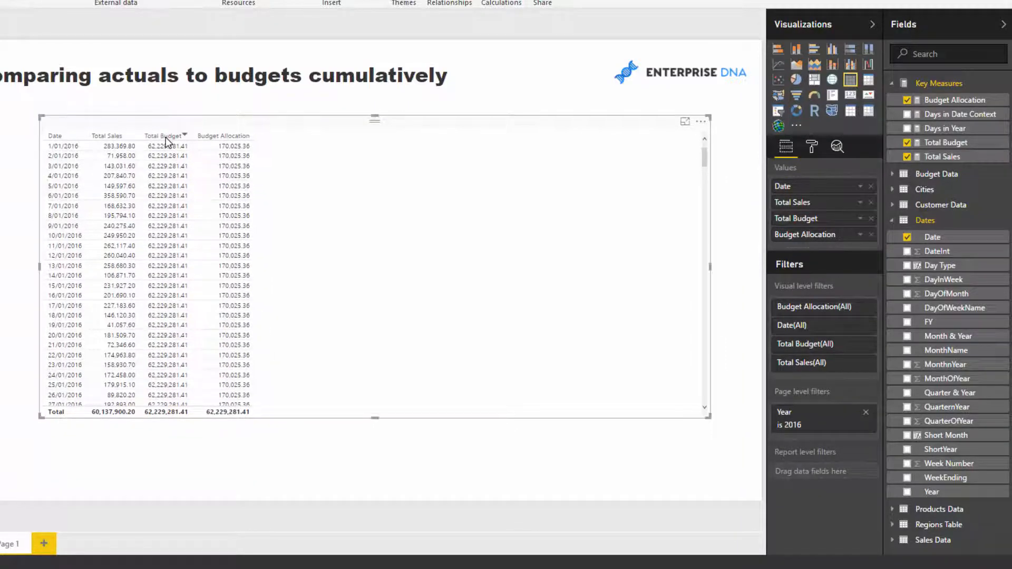
mouse_move(168, 142)
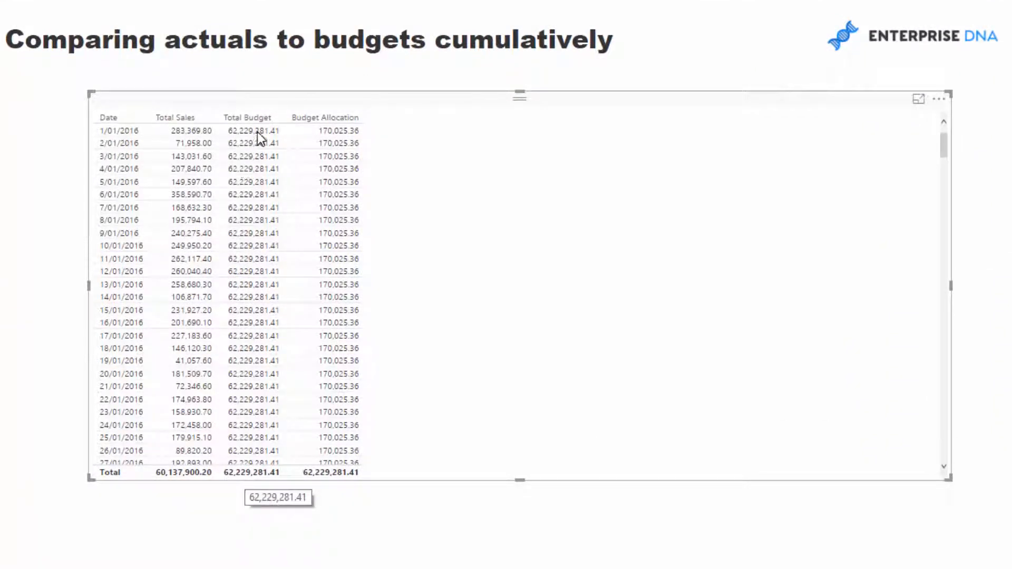
mouse_move(266, 101)
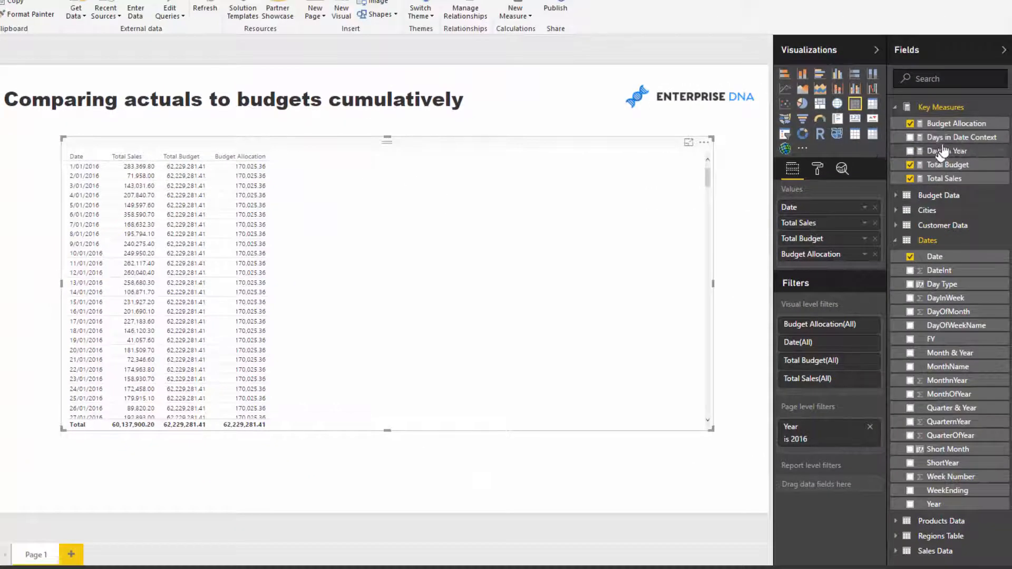
mouse_move(942, 153)
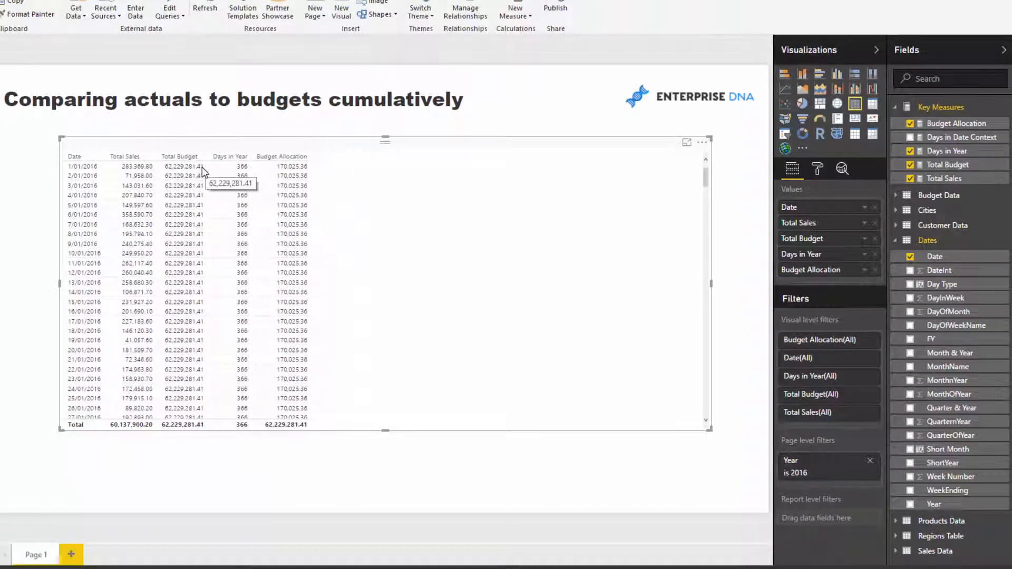
mouse_move(234, 171)
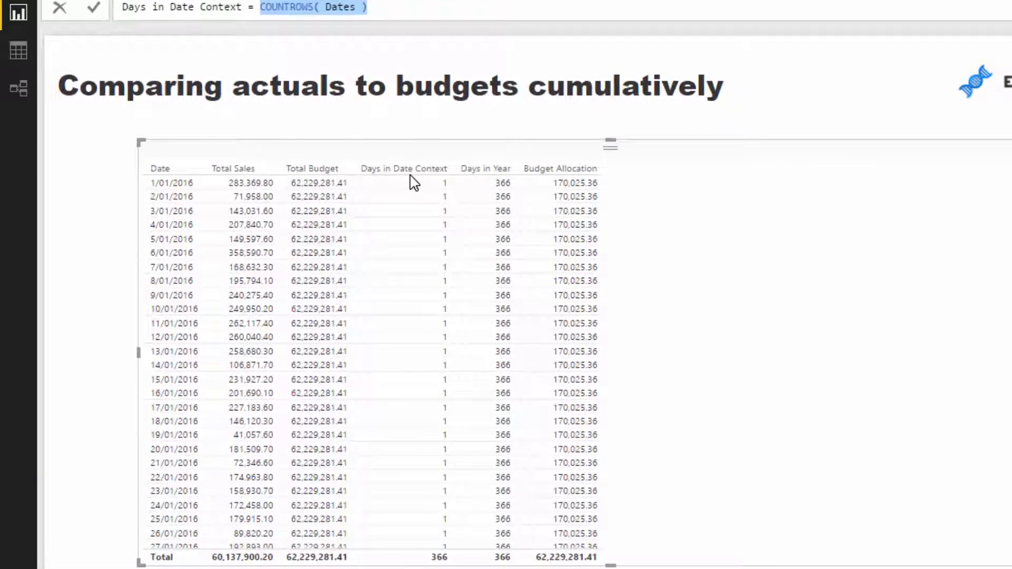
mouse_move(153, 190)
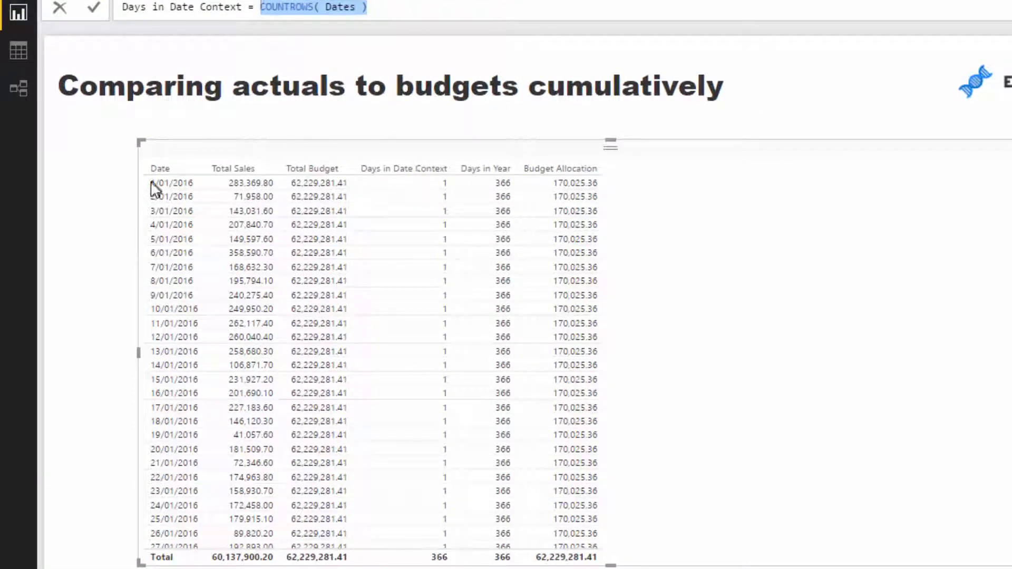
mouse_move(198, 193)
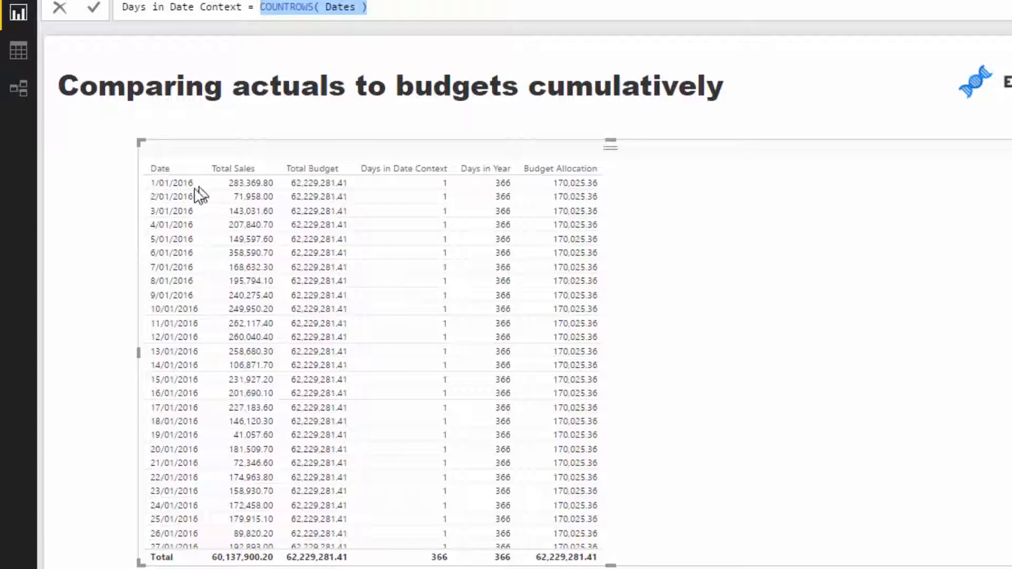
mouse_move(179, 188)
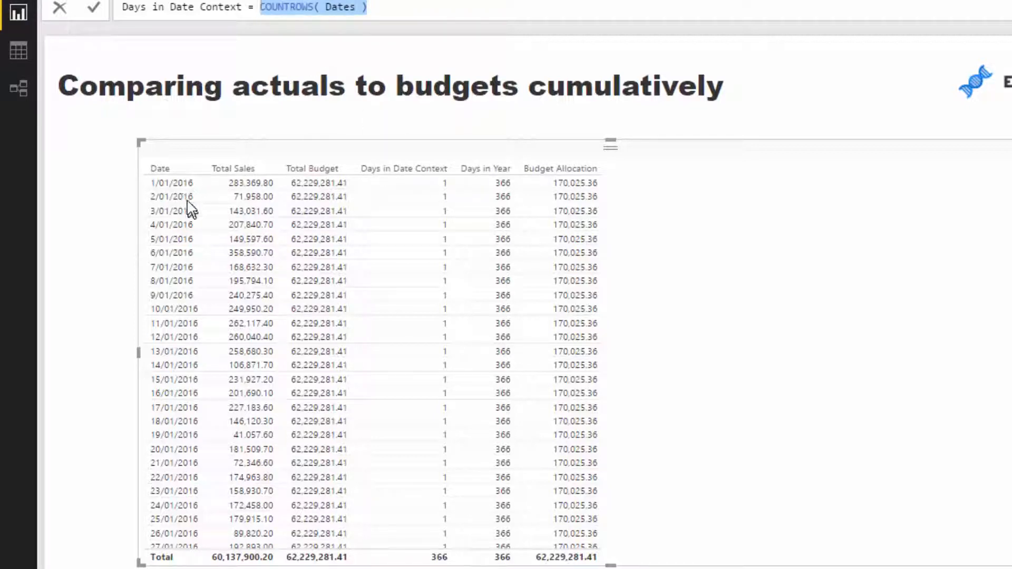
mouse_move(354, 150)
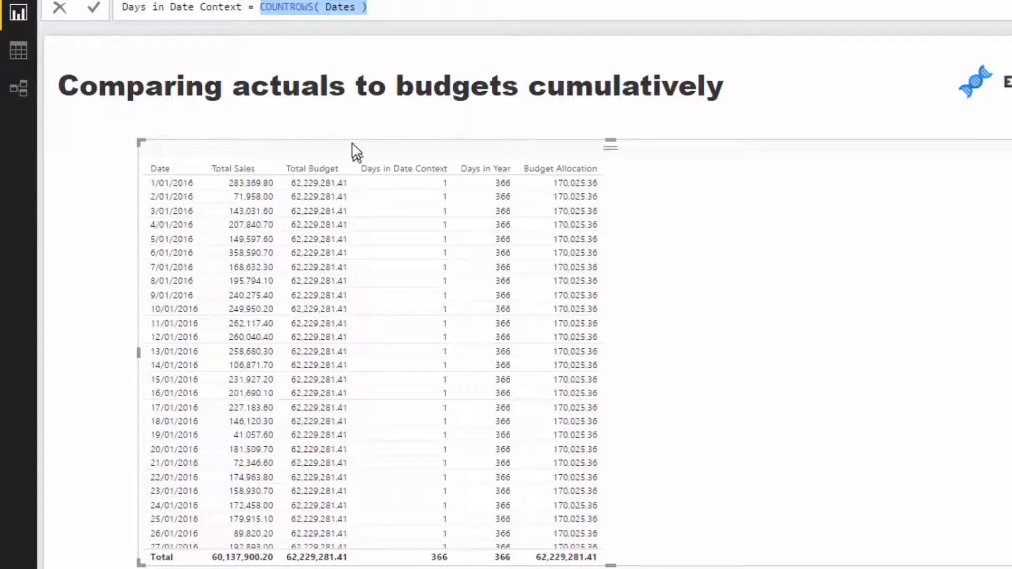
mouse_move(153, 171)
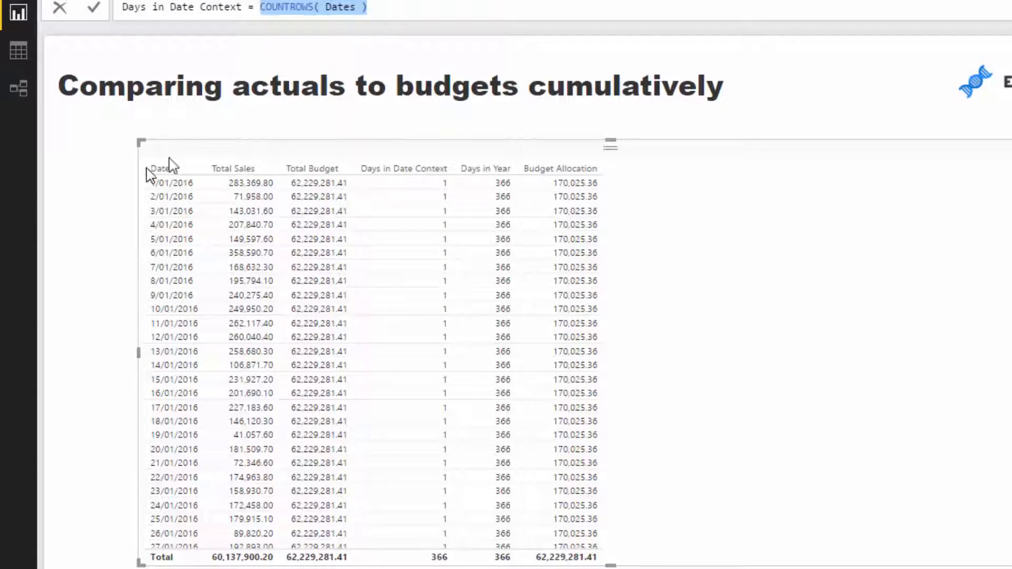
mouse_move(409, 187)
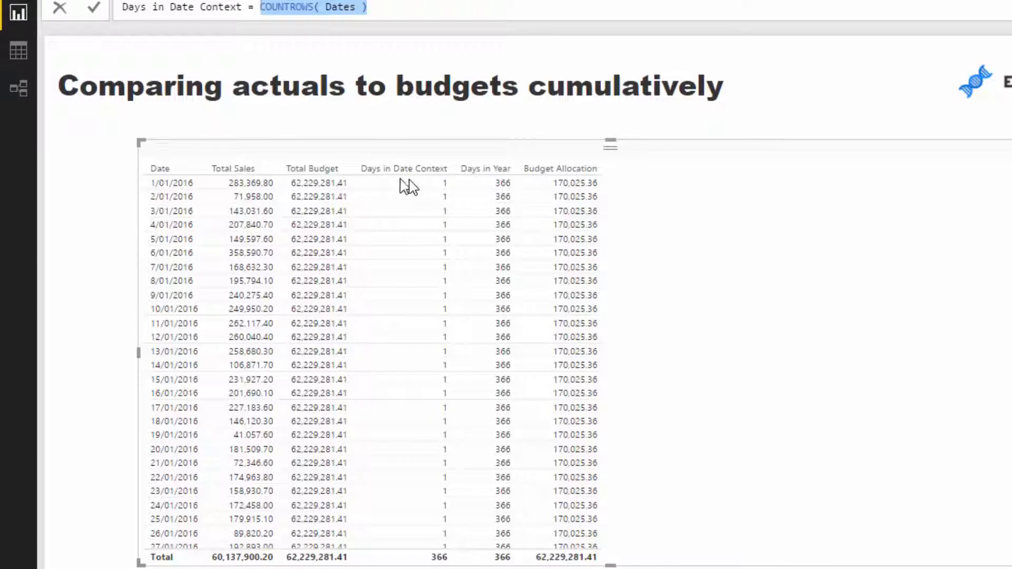
mouse_move(429, 189)
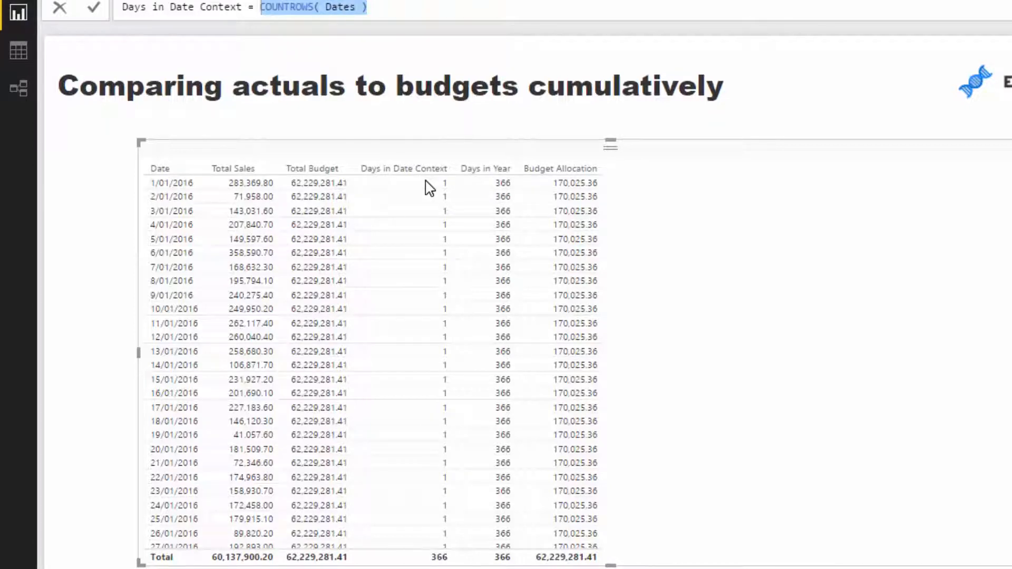
mouse_move(179, 179)
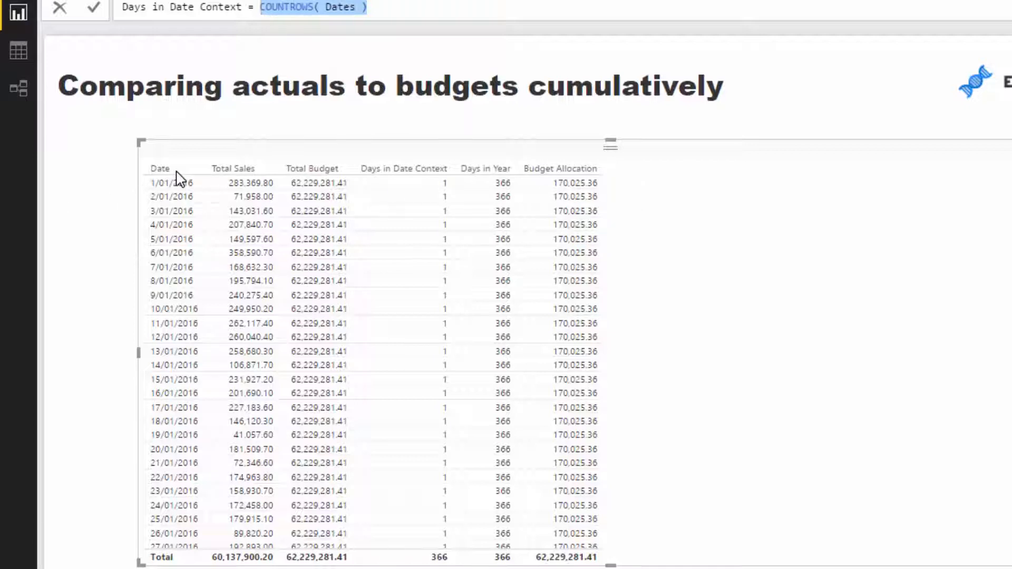
mouse_move(281, 158)
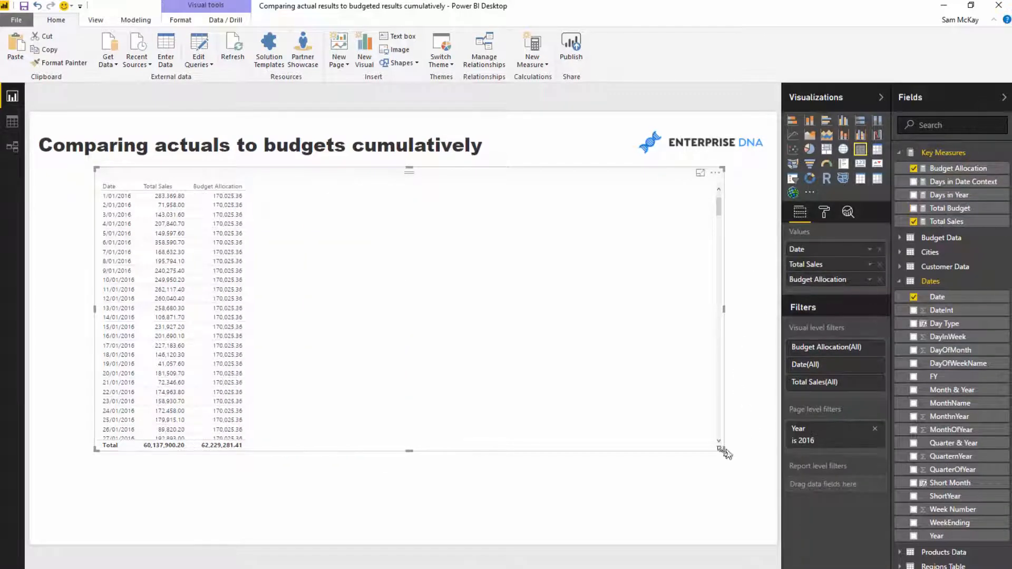
Shrink the daily Total Sales versus Budget Allocation visual to fit the page
left_click(843, 135)
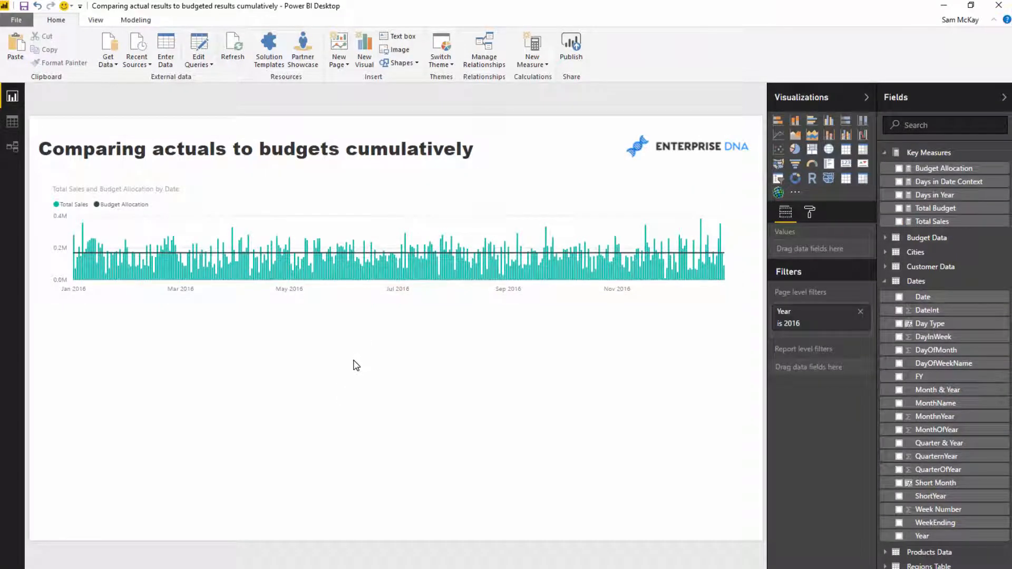
mouse_move(780, 249)
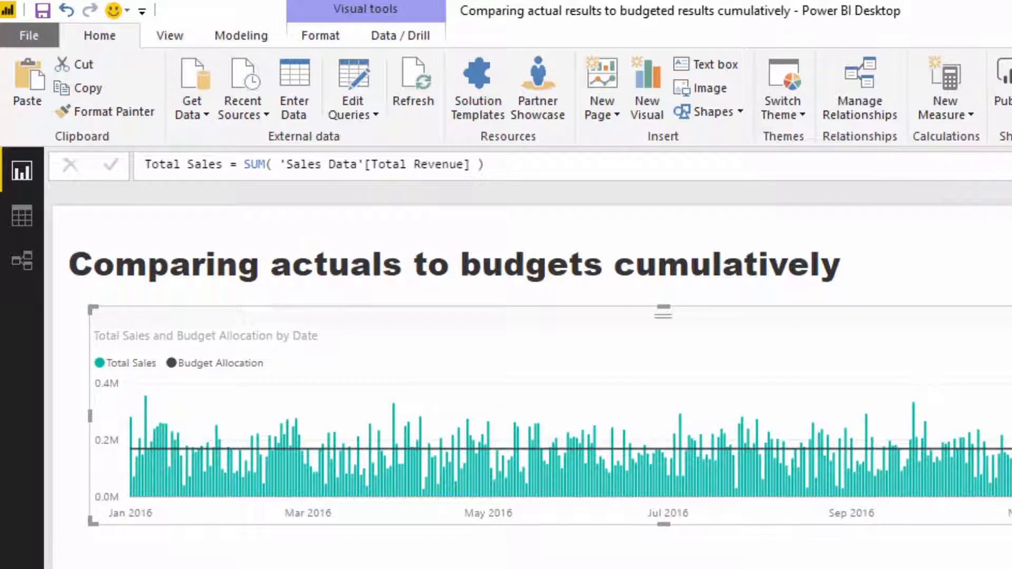
mouse_move(948, 79)
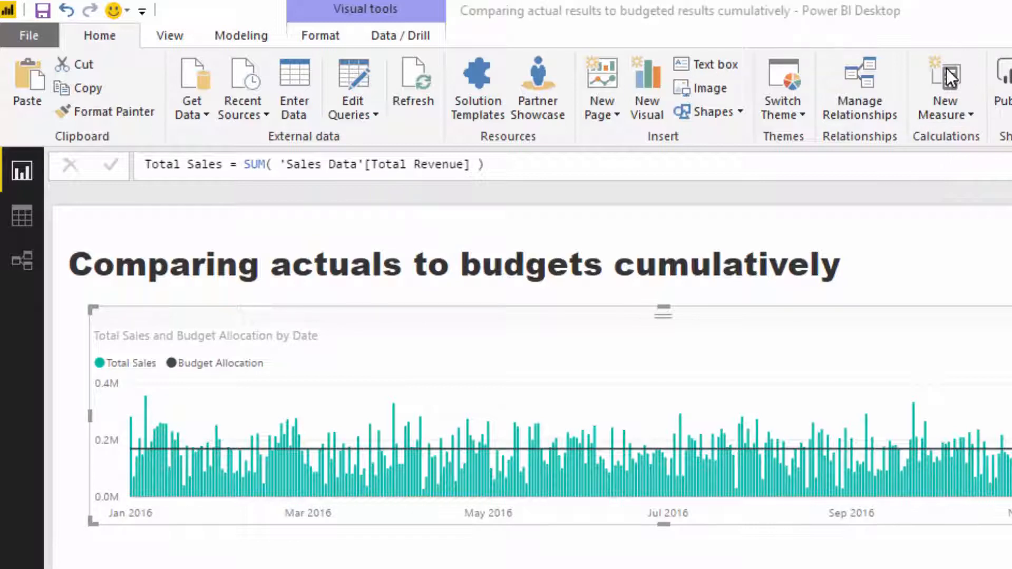
Write Cumulative Sales = CALCULATE([Total Sales], FILTER(ALLSELECTED(Dates), Dates[Date] <= MAX(Dates[Date])))
left_click(943, 79)
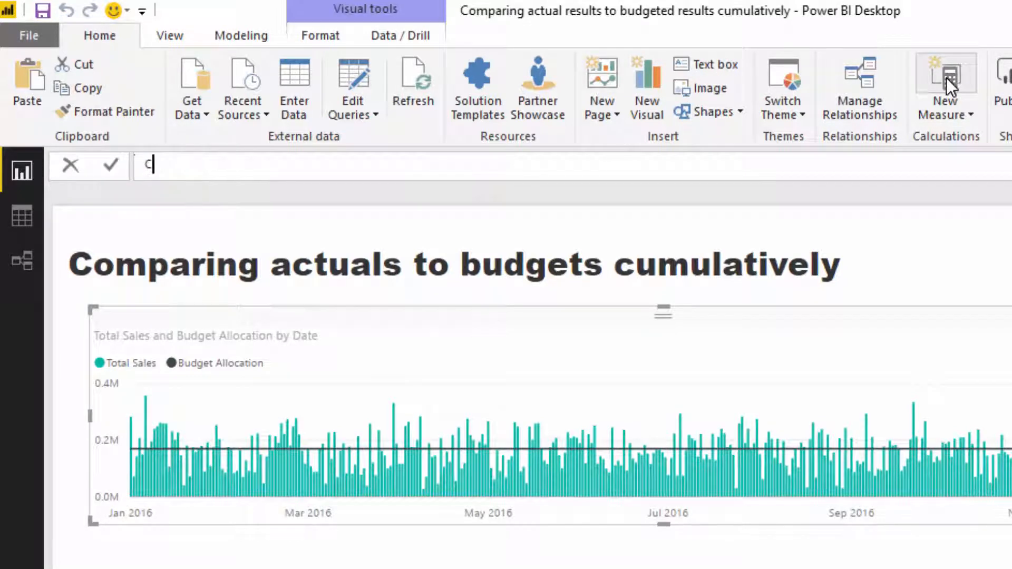
type("Cumulative Sales")
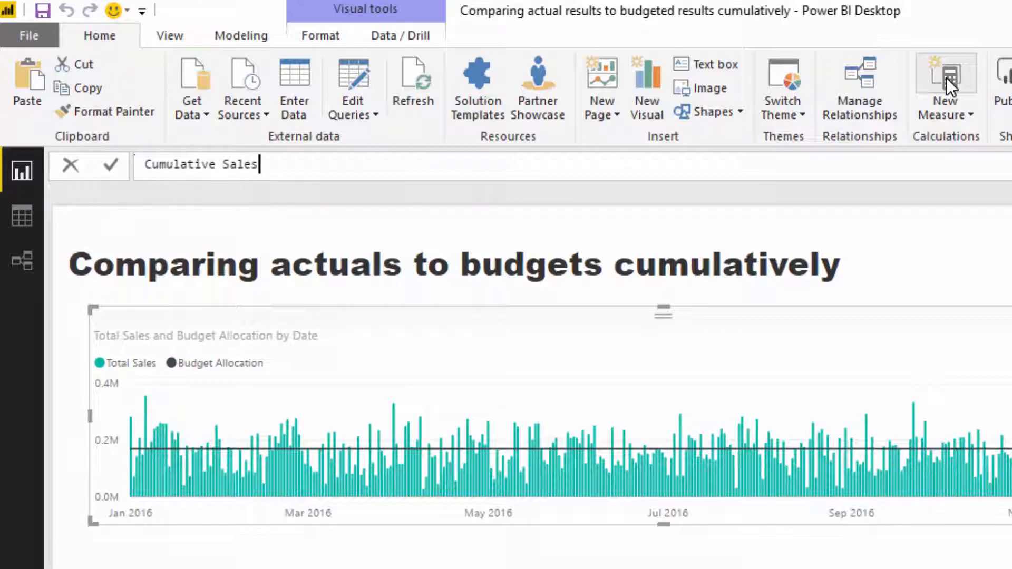
type("= CA")
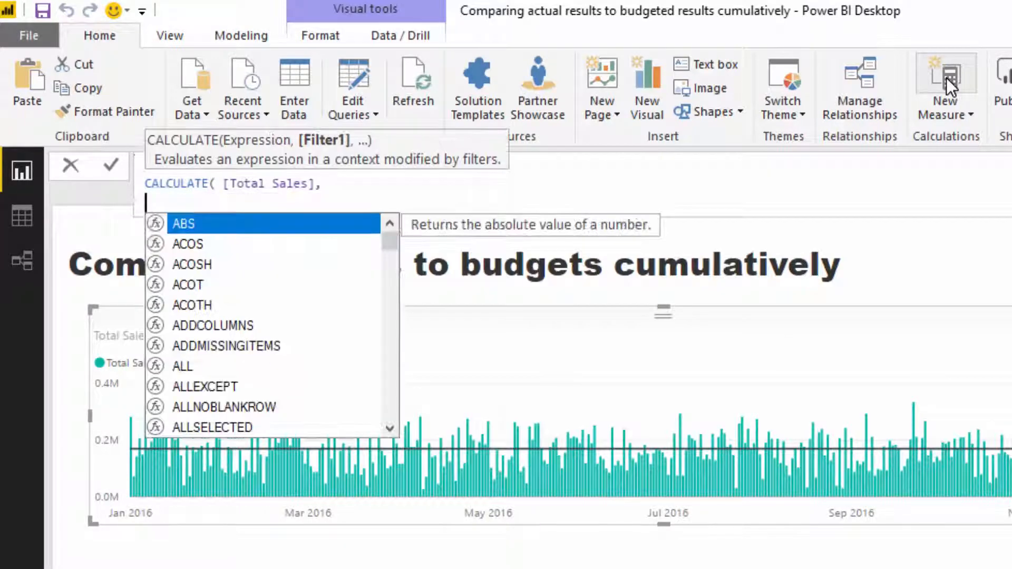
type("FILTER( ALLSELECTED(")
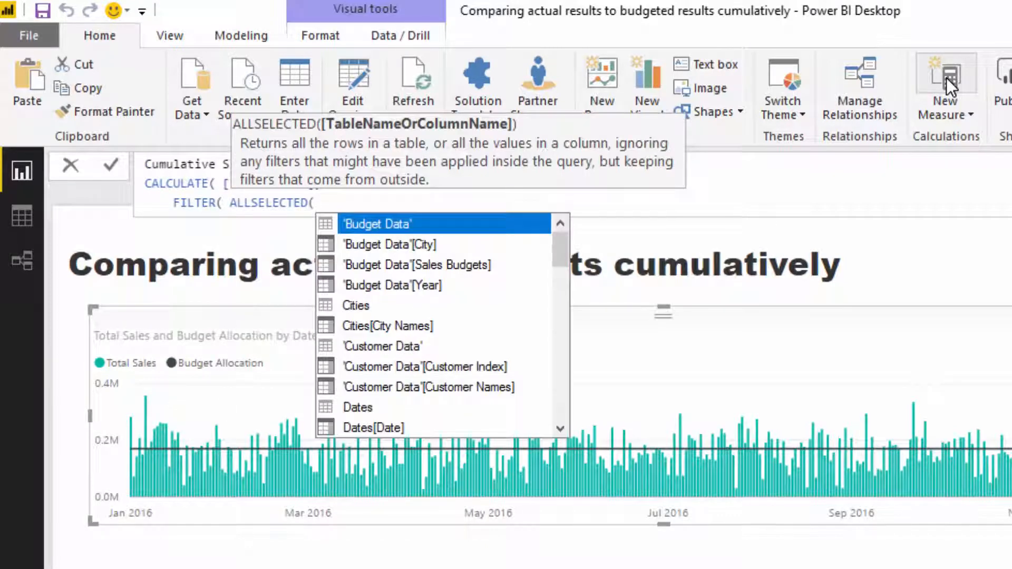
type("Date")
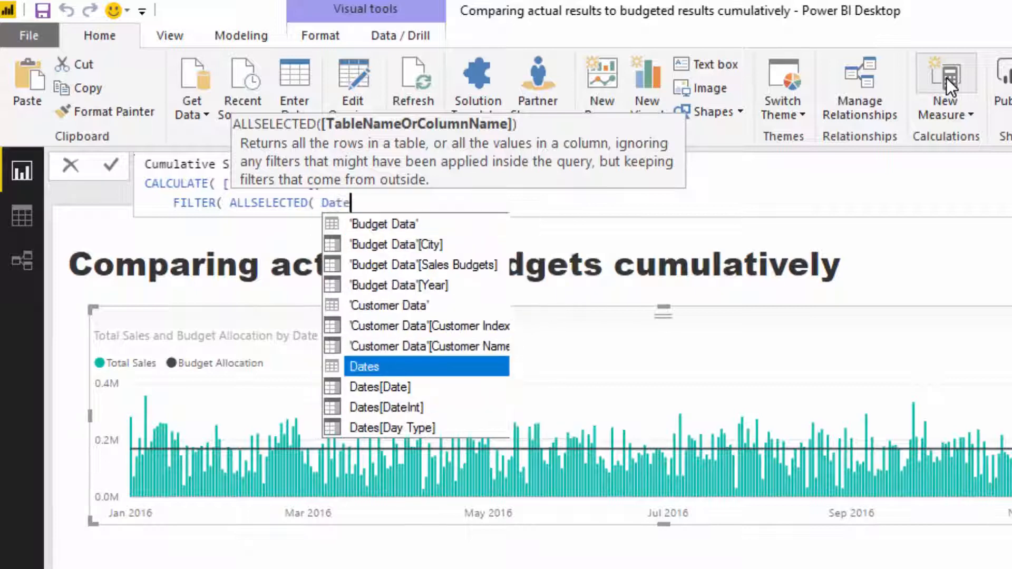
left_click(365, 366)
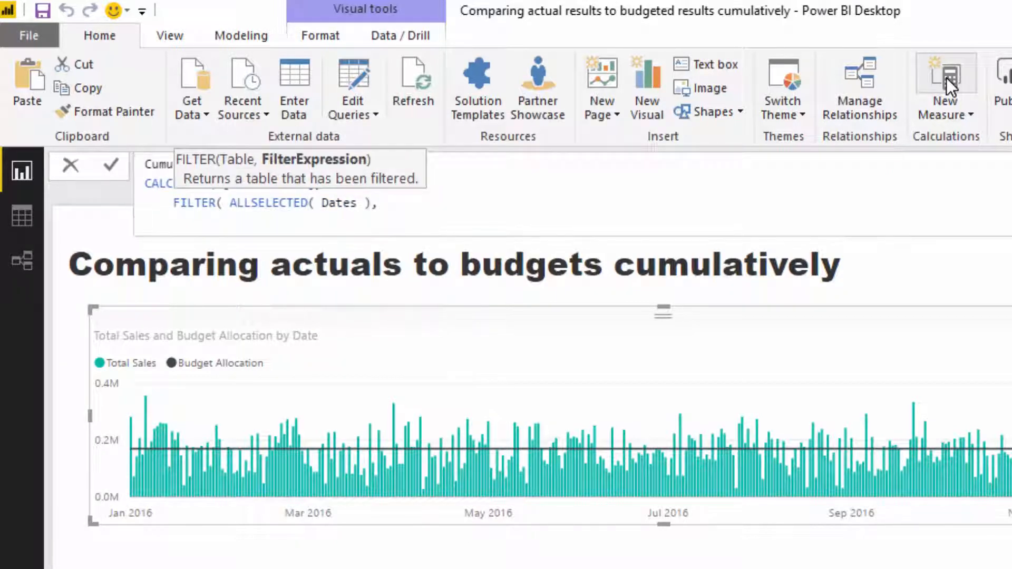
type("Dates[")
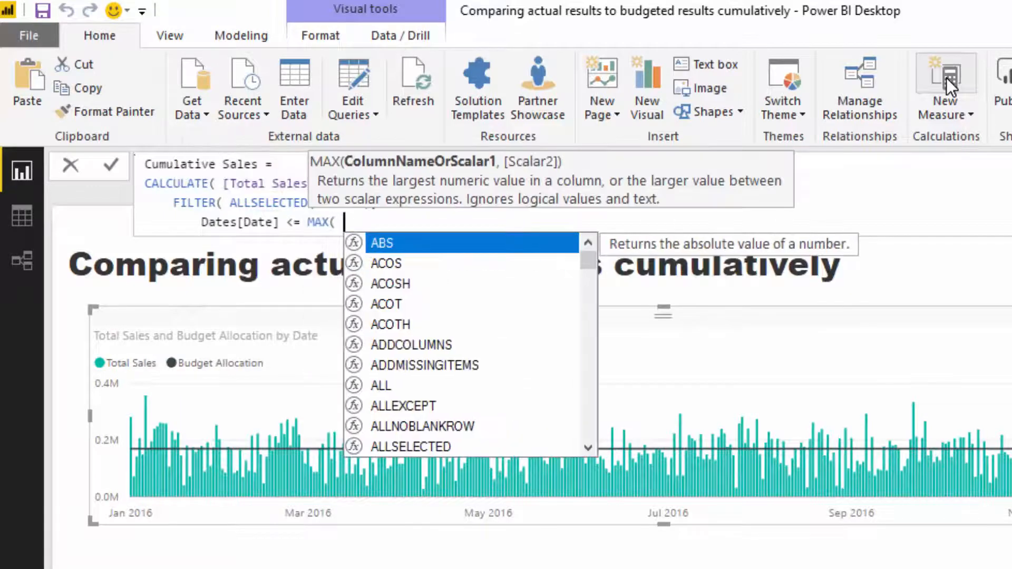
type("Dates[Date] ) ))")
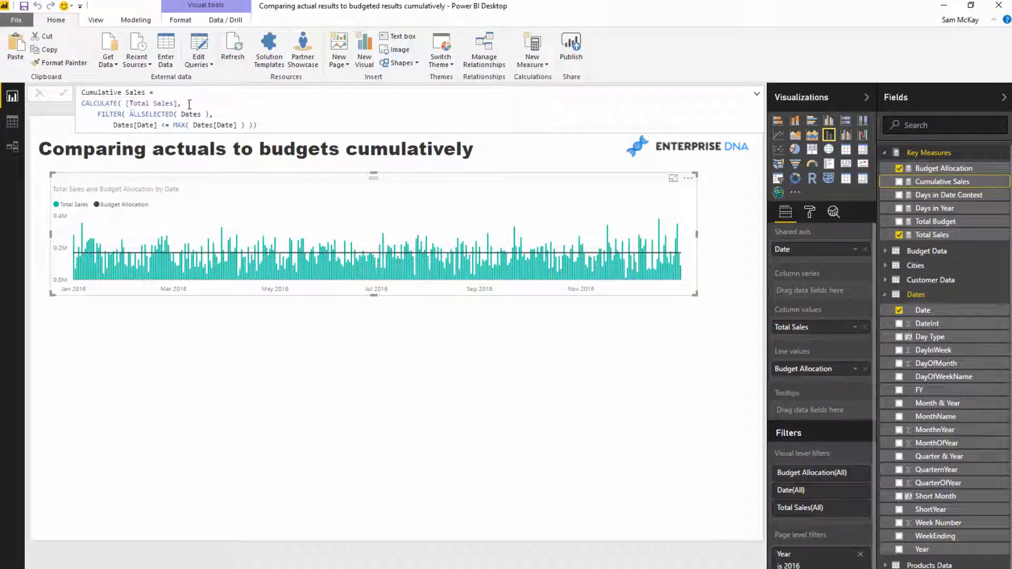
double_click(150, 103)
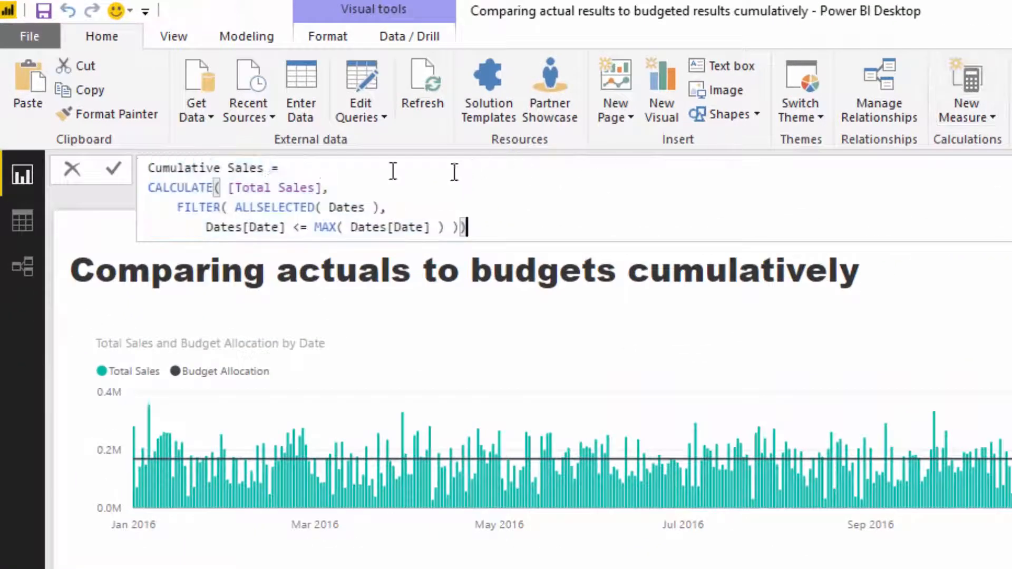
Rename the copied measure to Cumulative Budgets and swap [Total Sales] for [Budget Allocation]
double_click(247, 167)
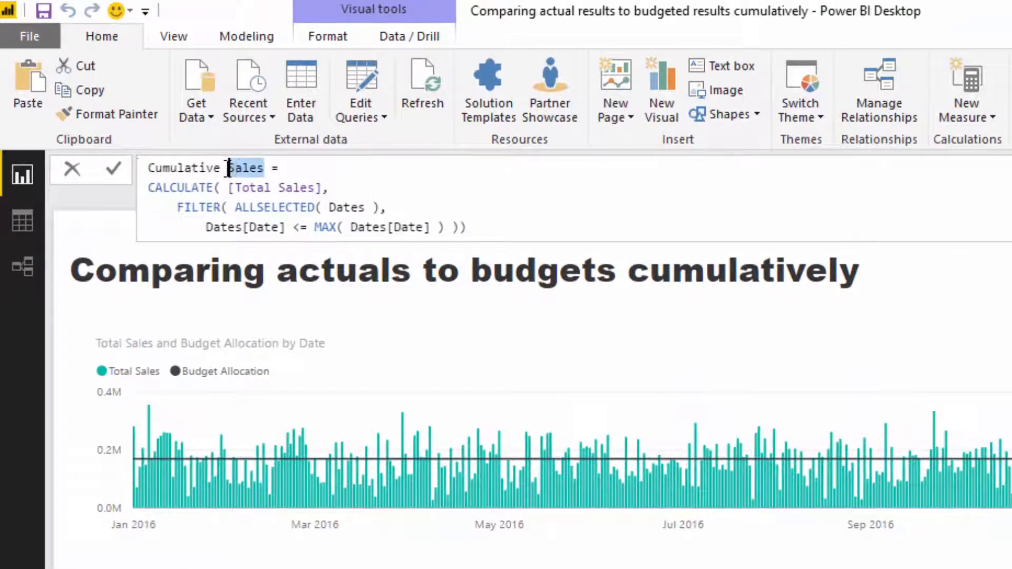
type("Budgets")
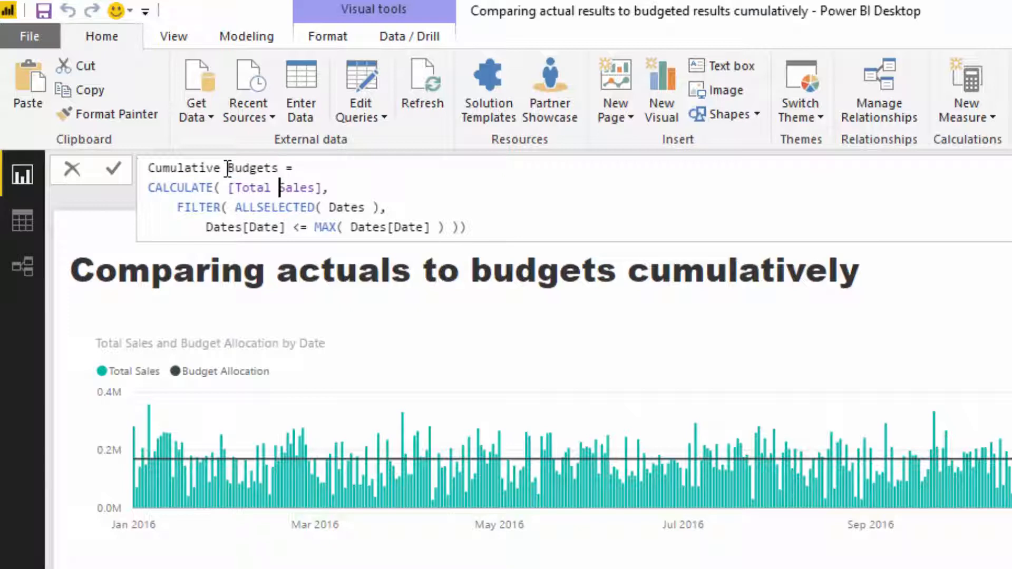
double_click(254, 187)
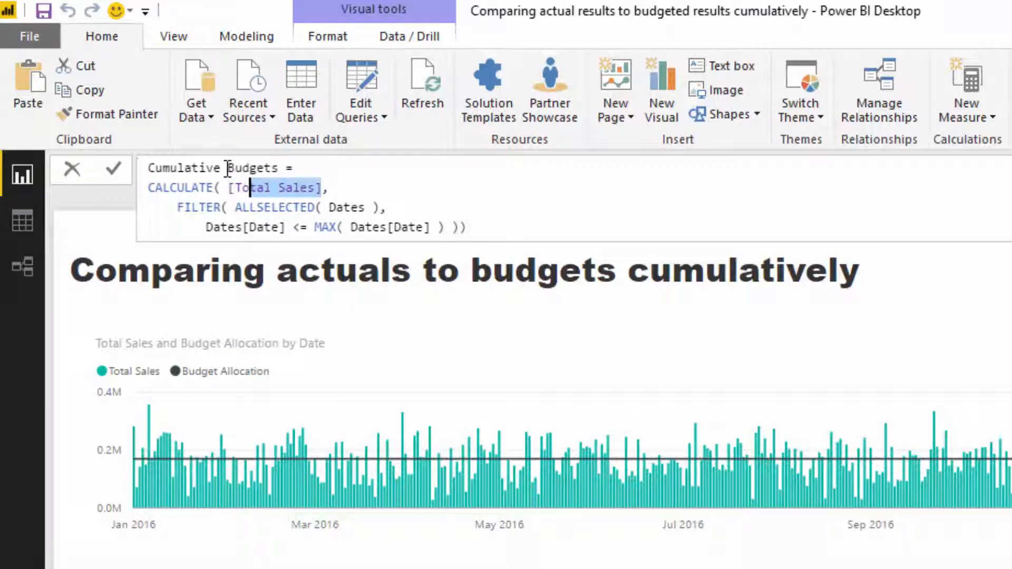
type("Bud")
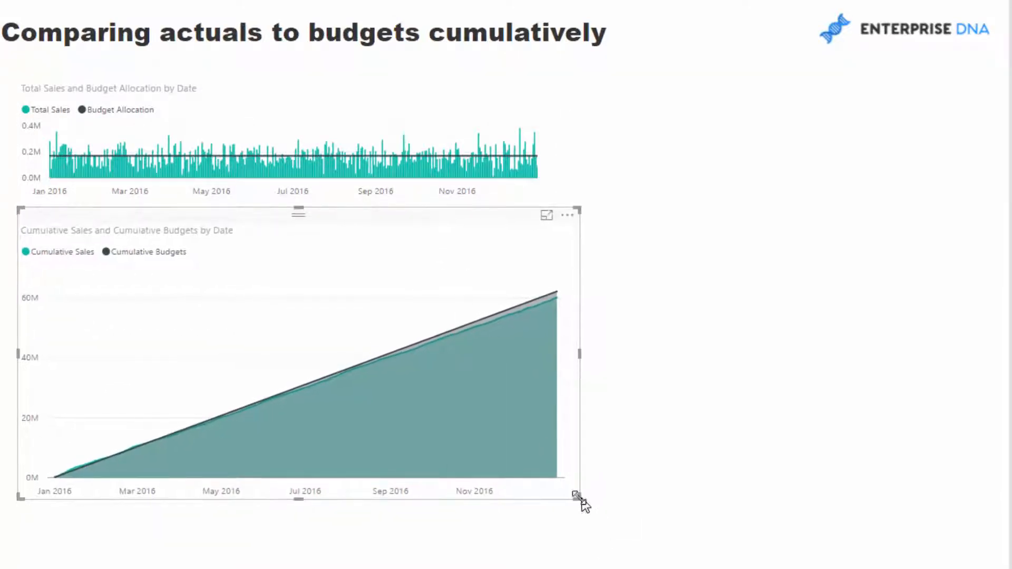
Enlarge the Cumulative Sales versus Cumulative Budgets area chart below the daily chart
left_click_drag(577, 496, 541, 418)
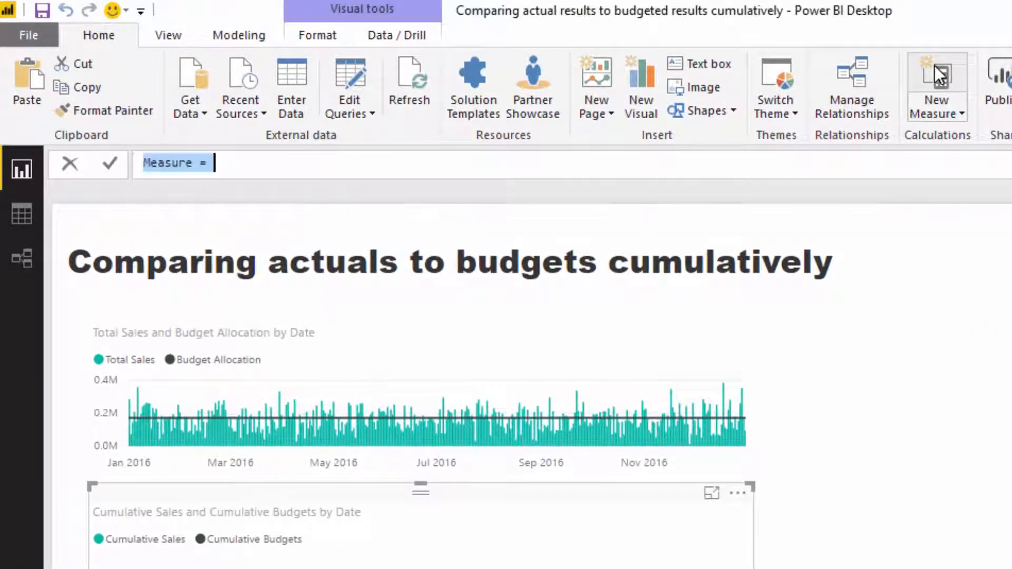
Write Diff. Actual to Budgets = [Cumulative Sales] - [Cumulative Budgets]
type("Diff. in")
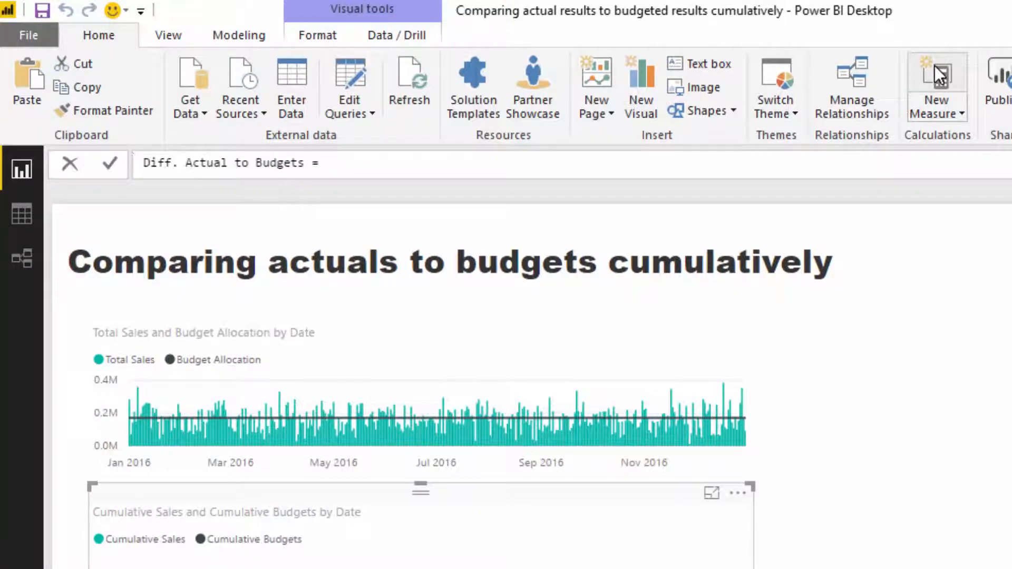
type("[Cumulative Sales] -")
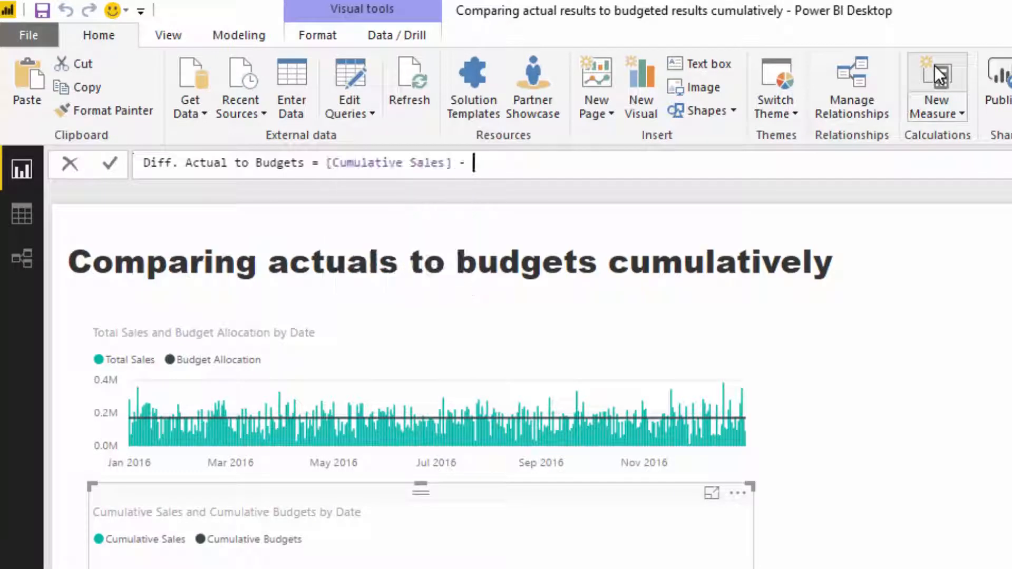
type("[Cumulative Budgets]")
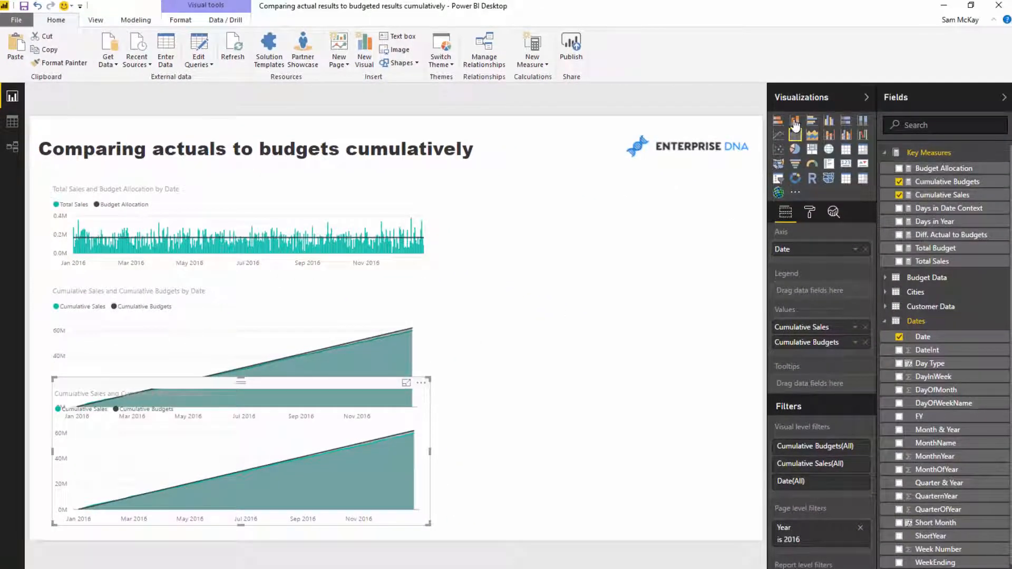
Turn the duplicated cumulative chart into a clustered column chart for the difference
left_click(795, 119)
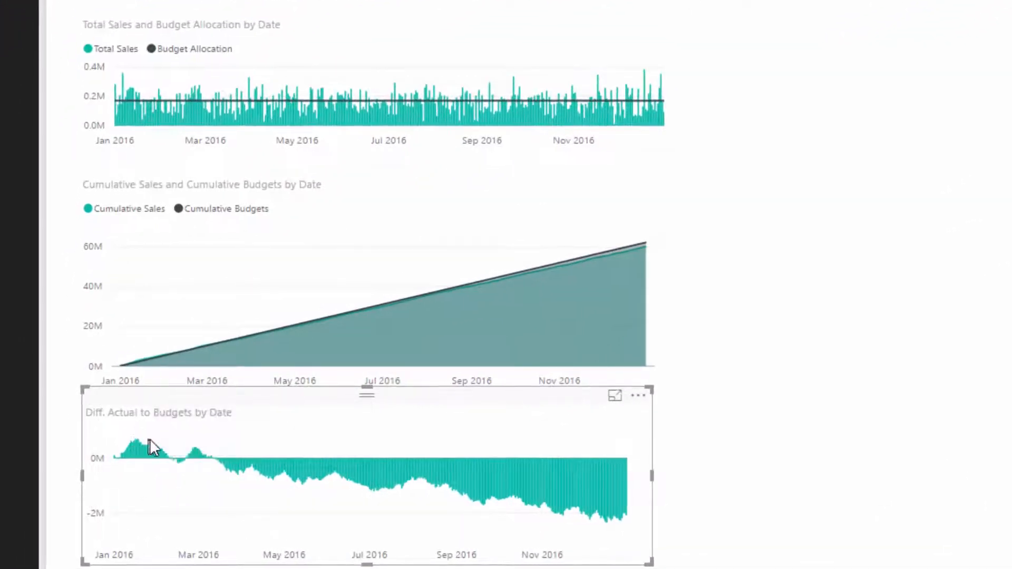
mouse_move(606, 529)
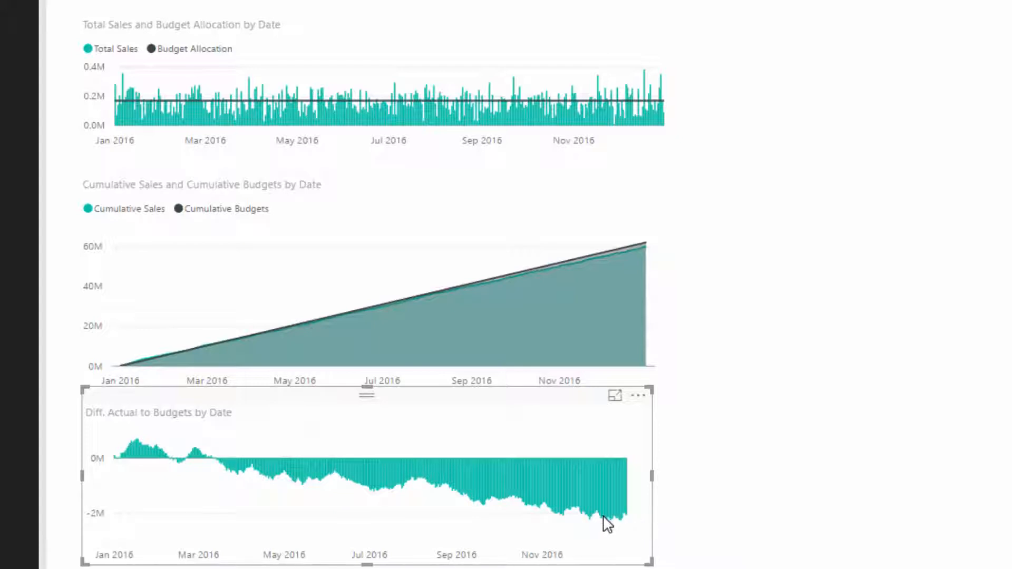
mouse_move(302, 463)
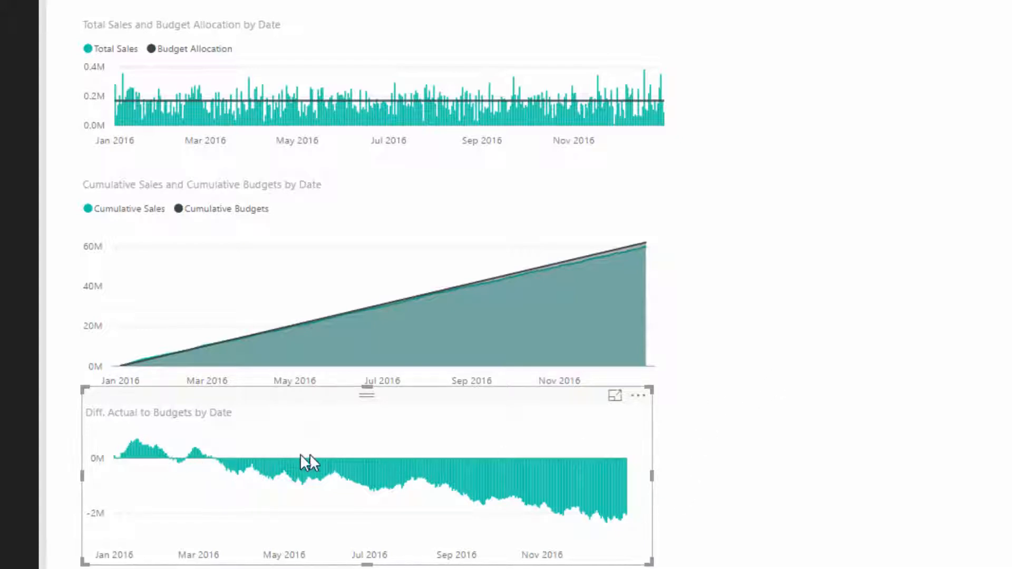
mouse_move(219, 478)
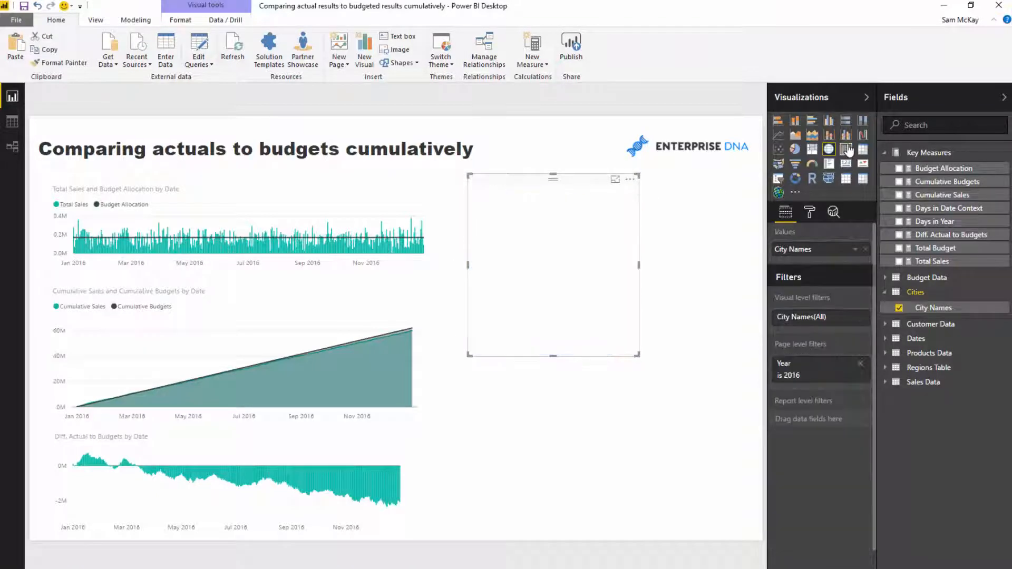
Show the City Names field as a table visual beside the charts
left_click(845, 150)
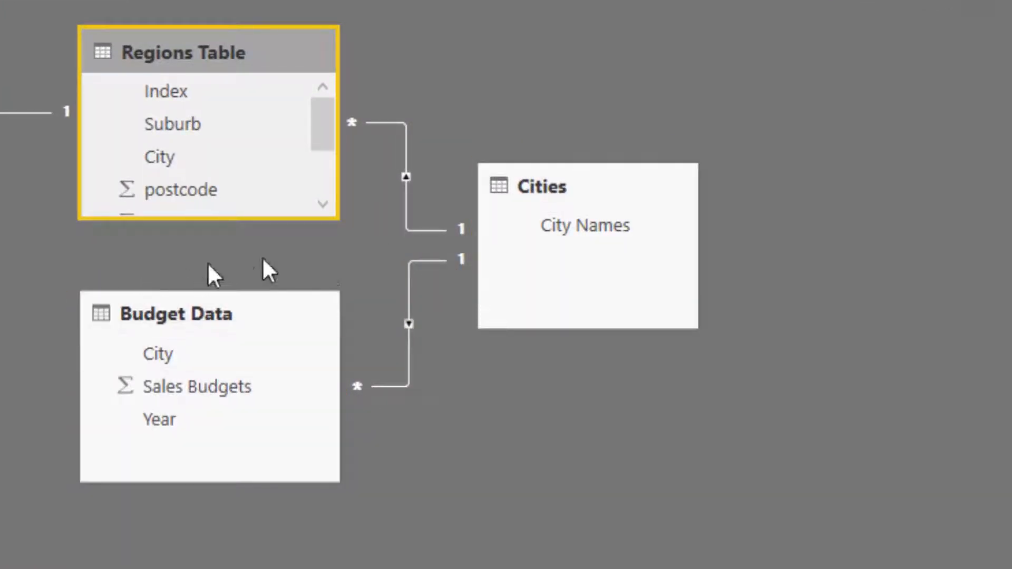
mouse_move(187, 364)
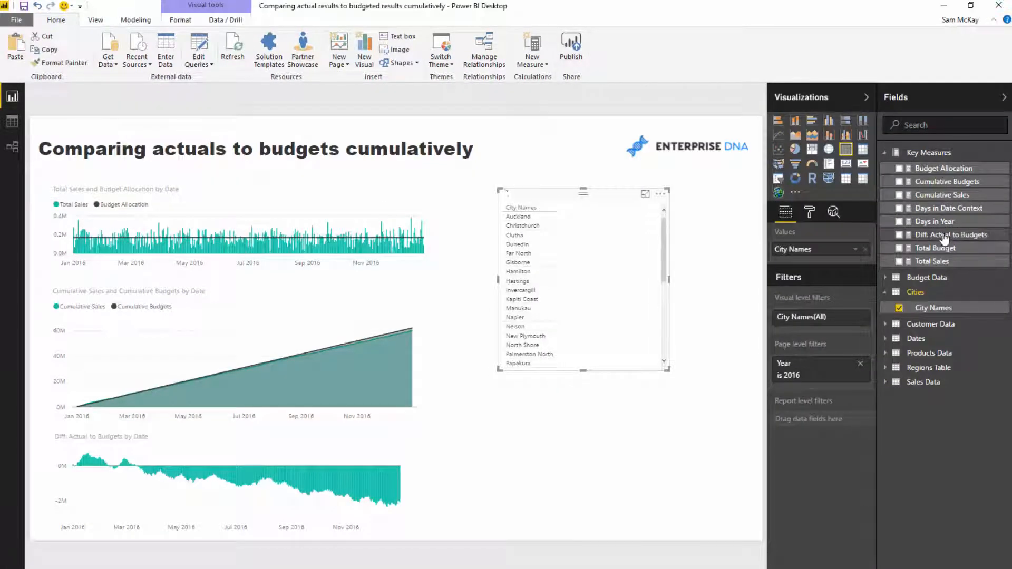
Drag Diff. Actual to Budgets into the city table to show each city's shortfall
left_click_drag(952, 234, 800, 256)
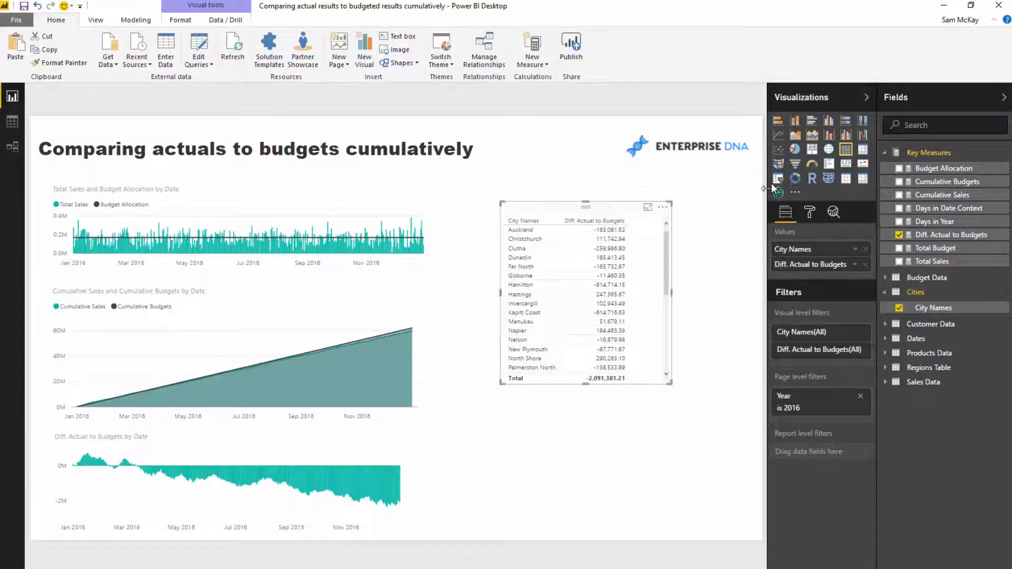
mouse_move(670, 178)
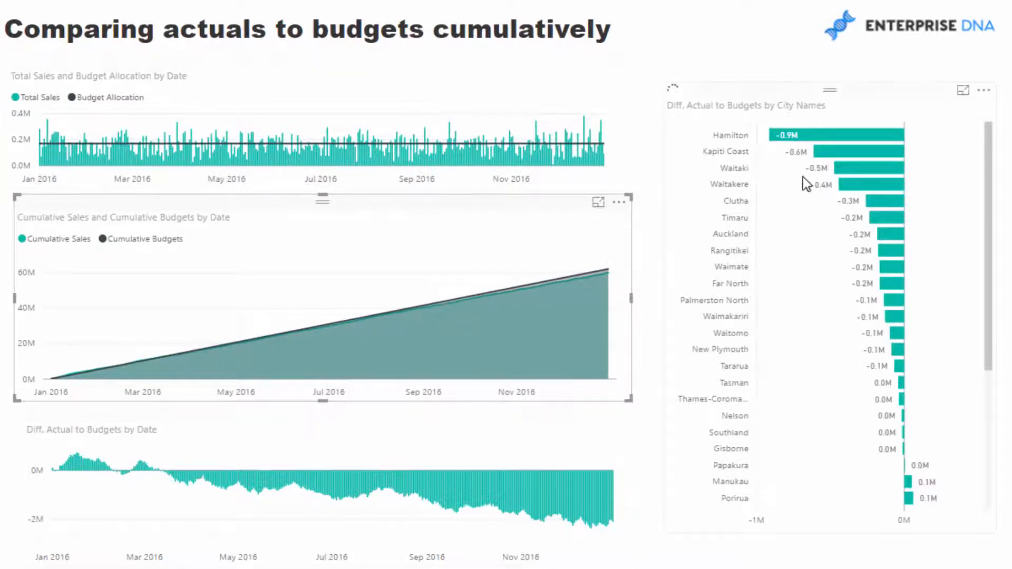
Cross-filter the date charts by selecting Hamilton, then North Shore, then Hastings bars
left_click(847, 136)
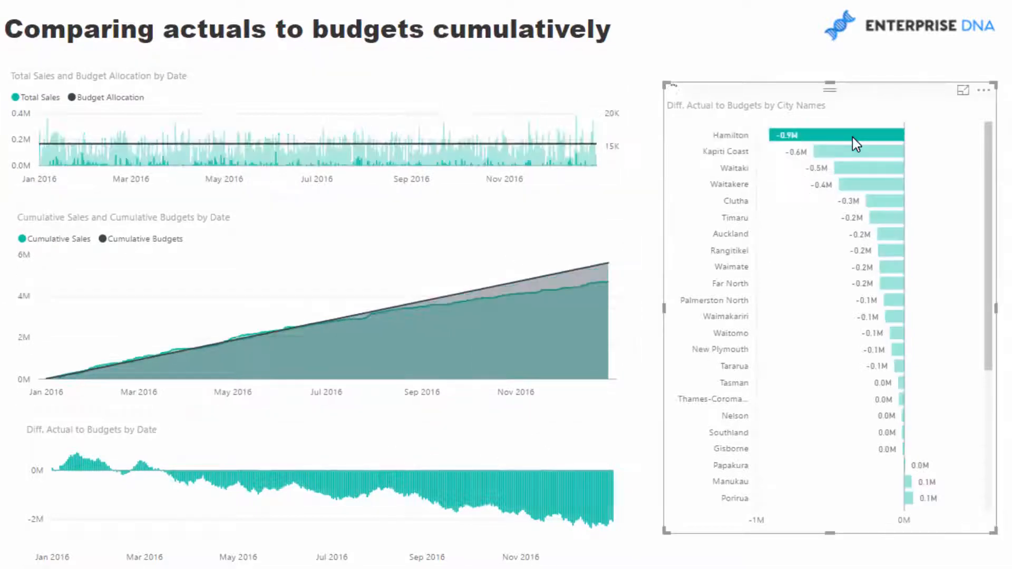
left_click(854, 152)
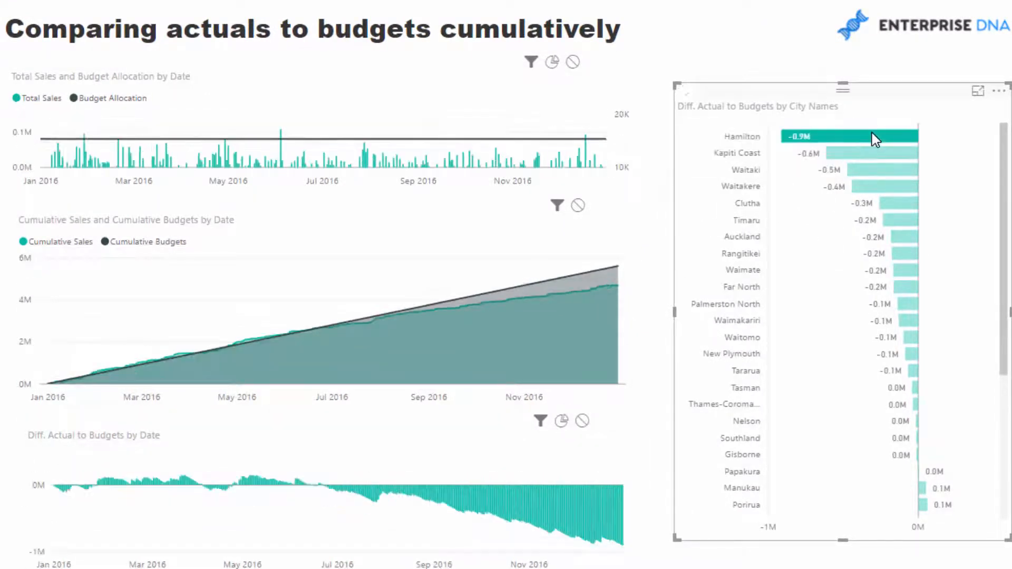
mouse_move(136, 495)
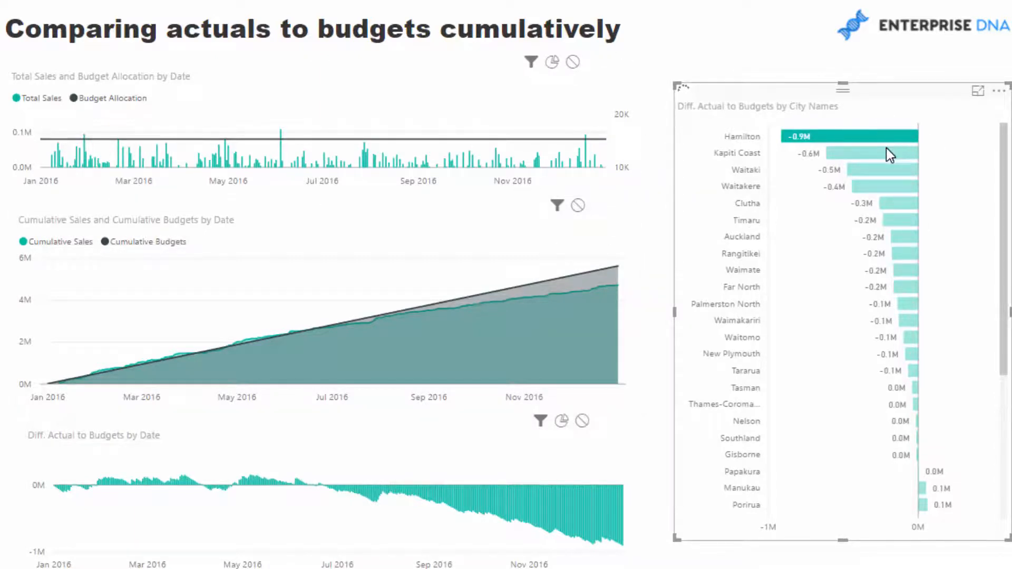
mouse_move(887, 158)
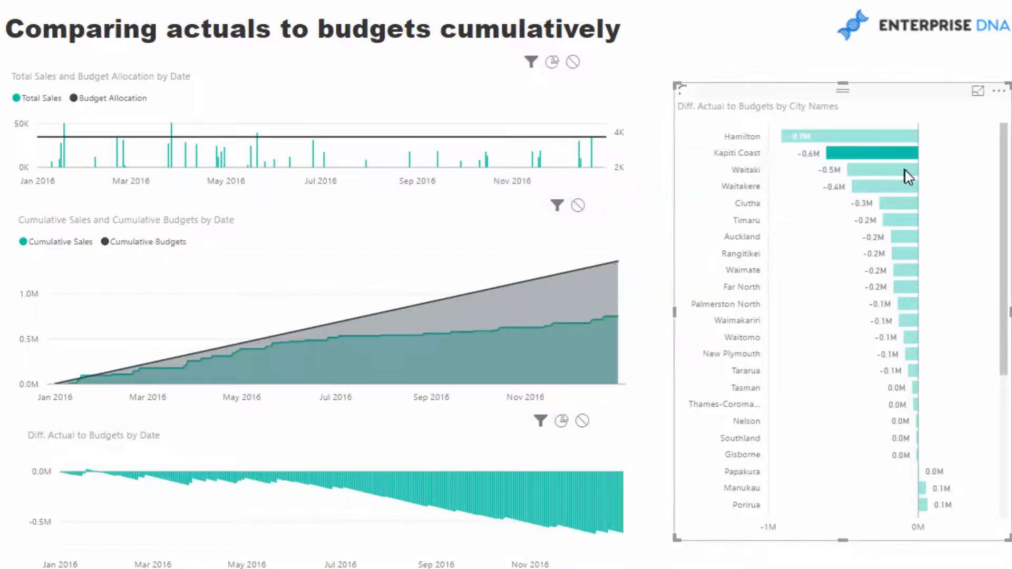
scroll("down", 3)
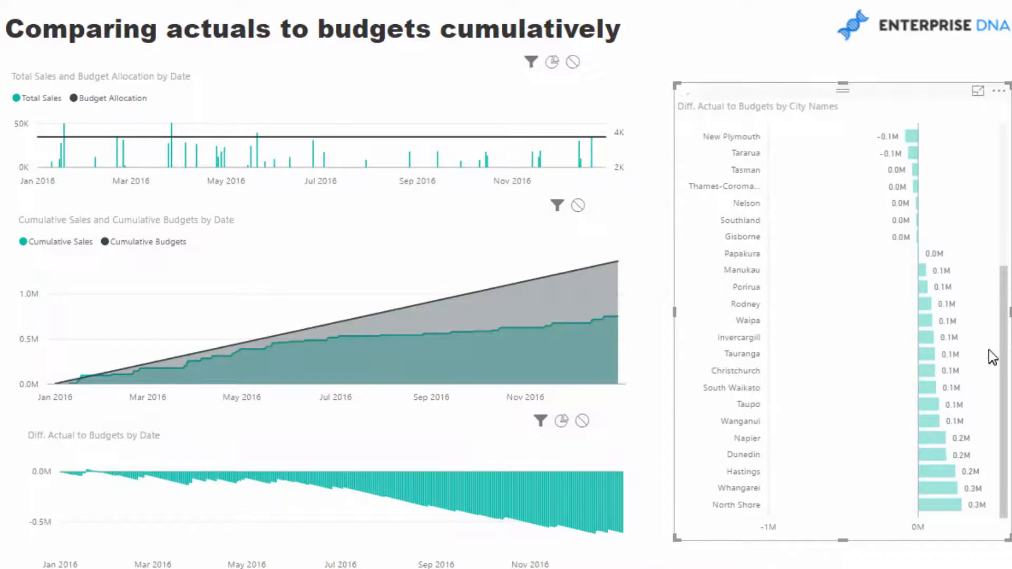
left_click(939, 506)
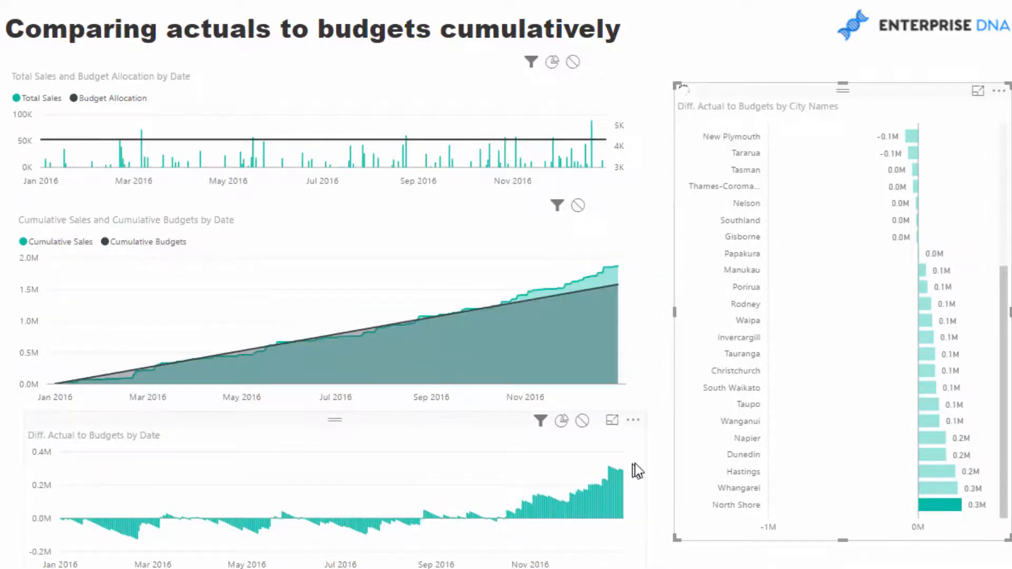
mouse_move(938, 493)
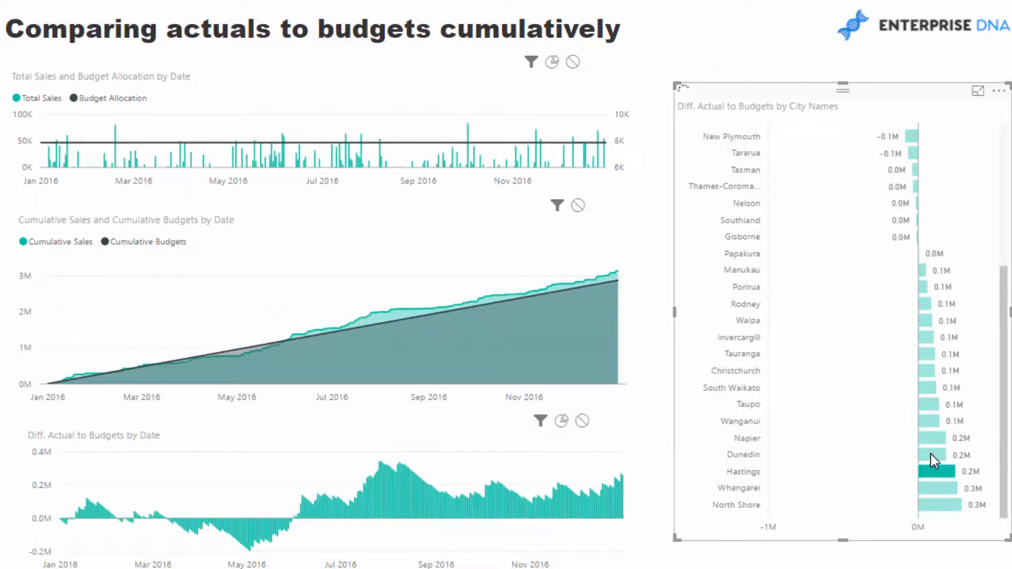
left_click(930, 456)
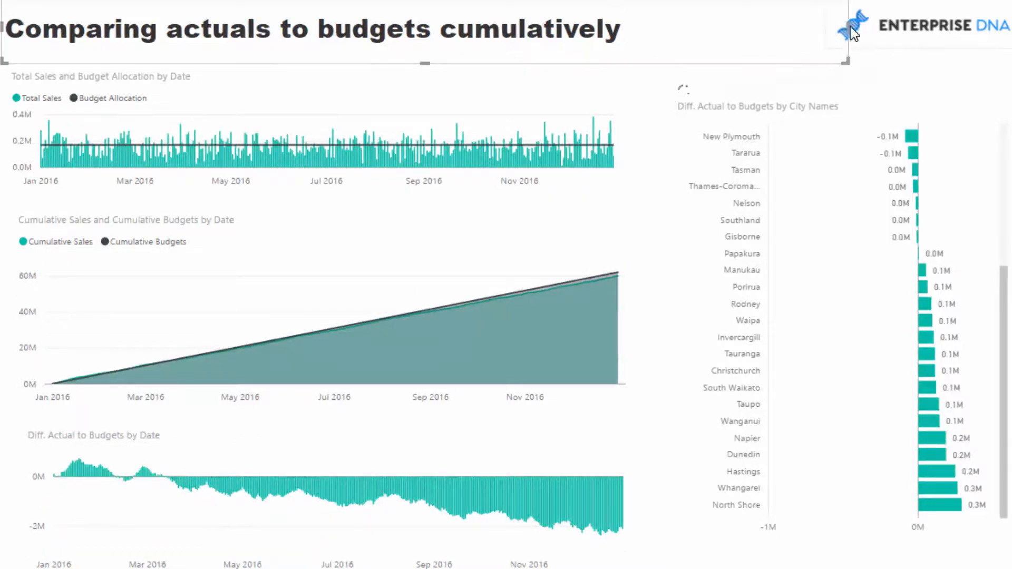
Deselect the city bar so all charts return to all-city totals, Hamilton leading at -0.9M
left_click(323, 29)
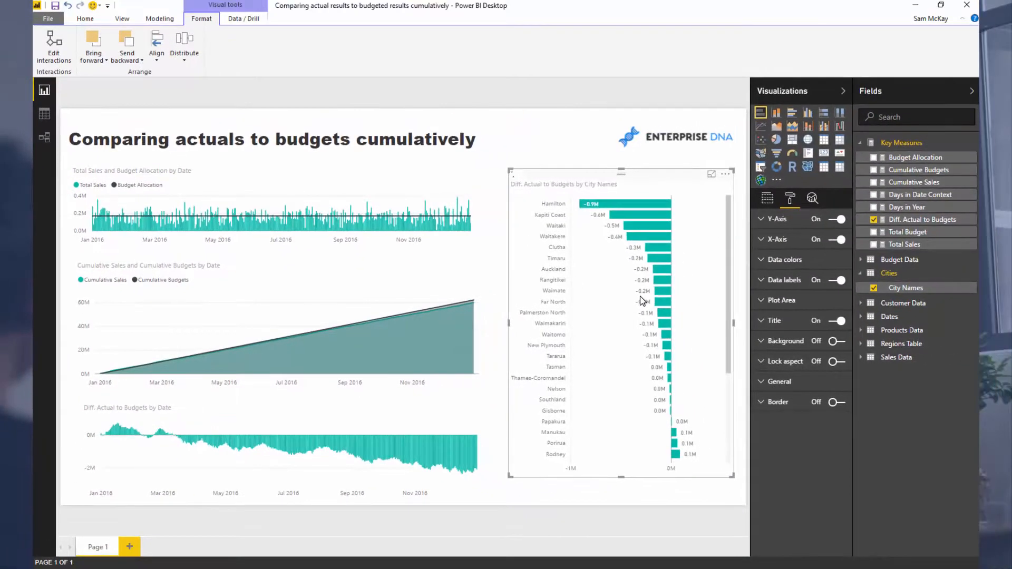
mouse_move(504, 289)
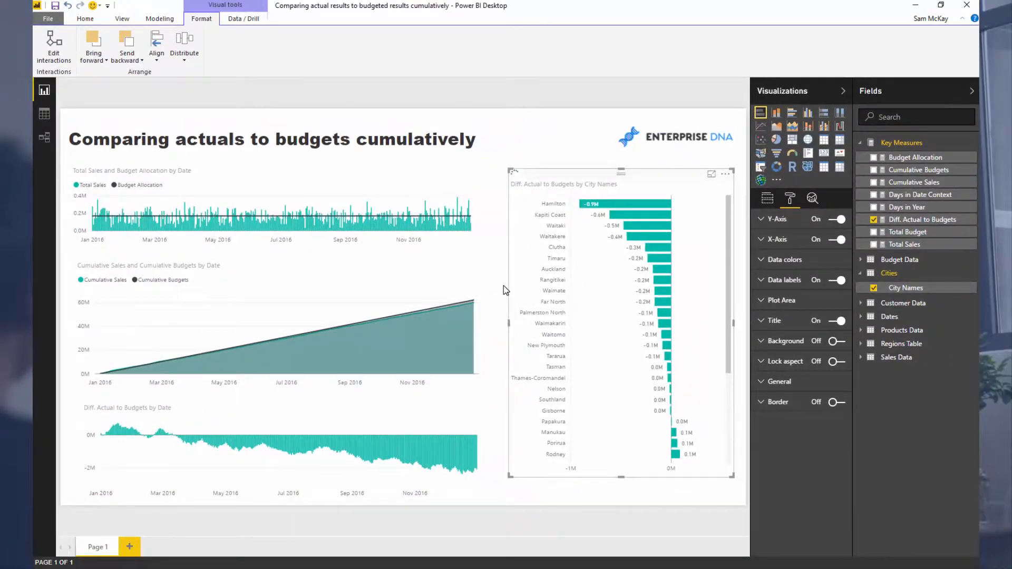